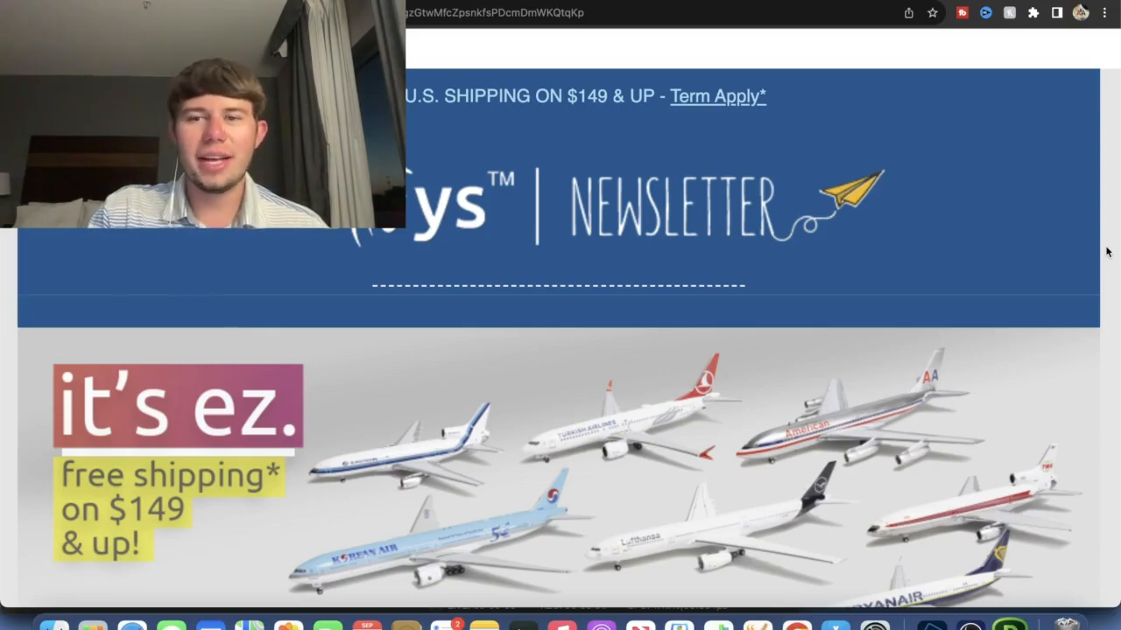
# - Scroll the newsletter past the coupon offer to the first New Aero-Western Arrivals 1:200 listing
pyautogui.scroll(-3)
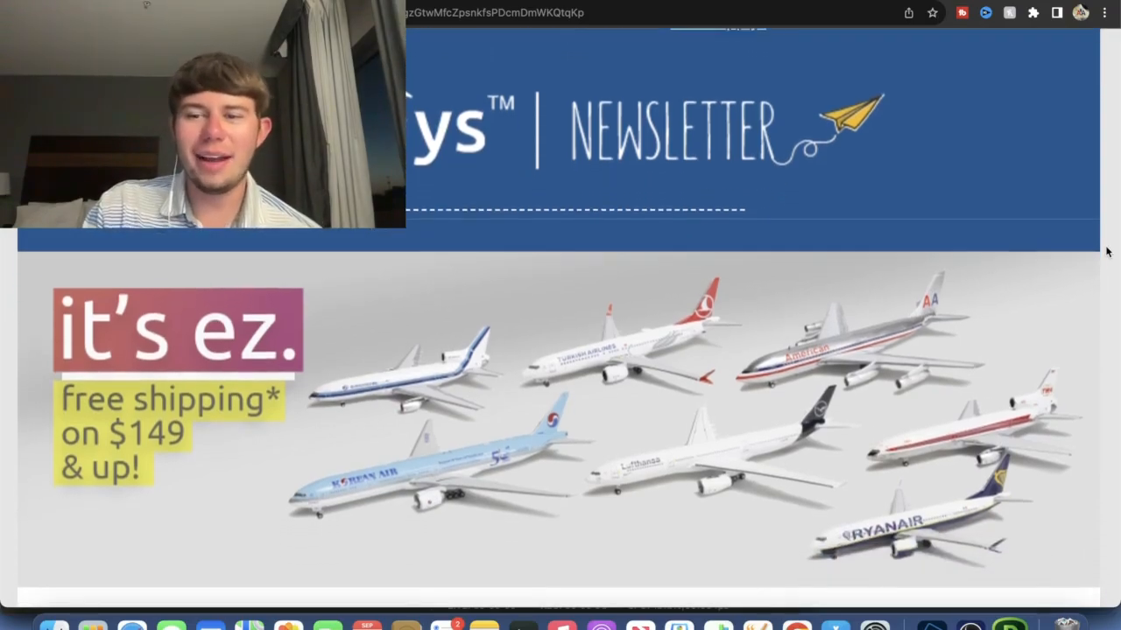
pyautogui.scroll(-3)
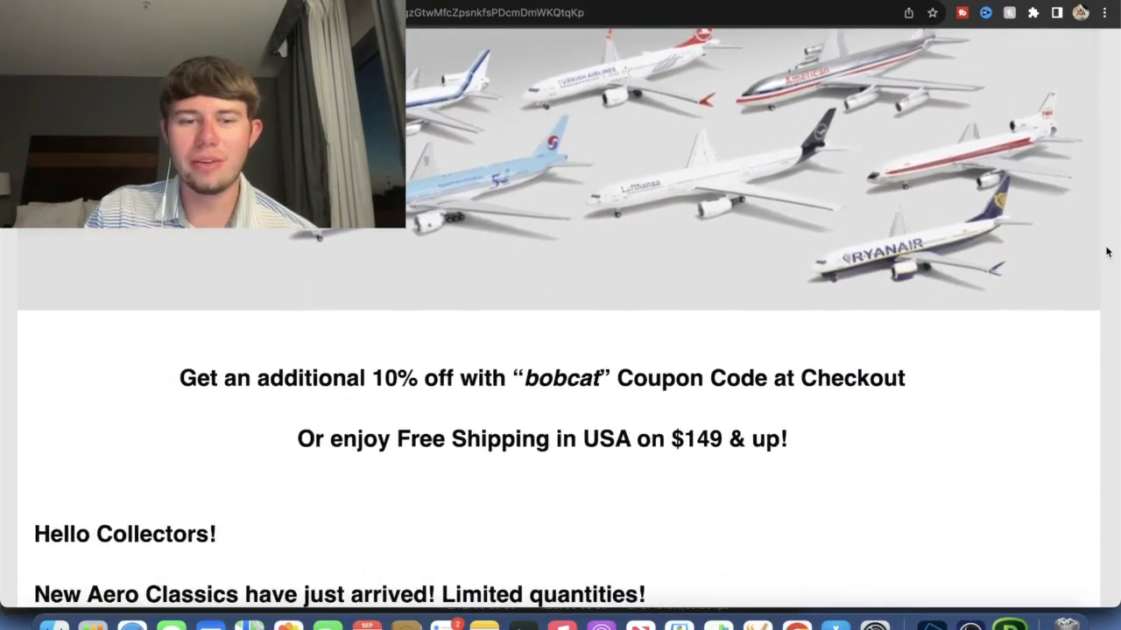
pyautogui.scroll(-3)
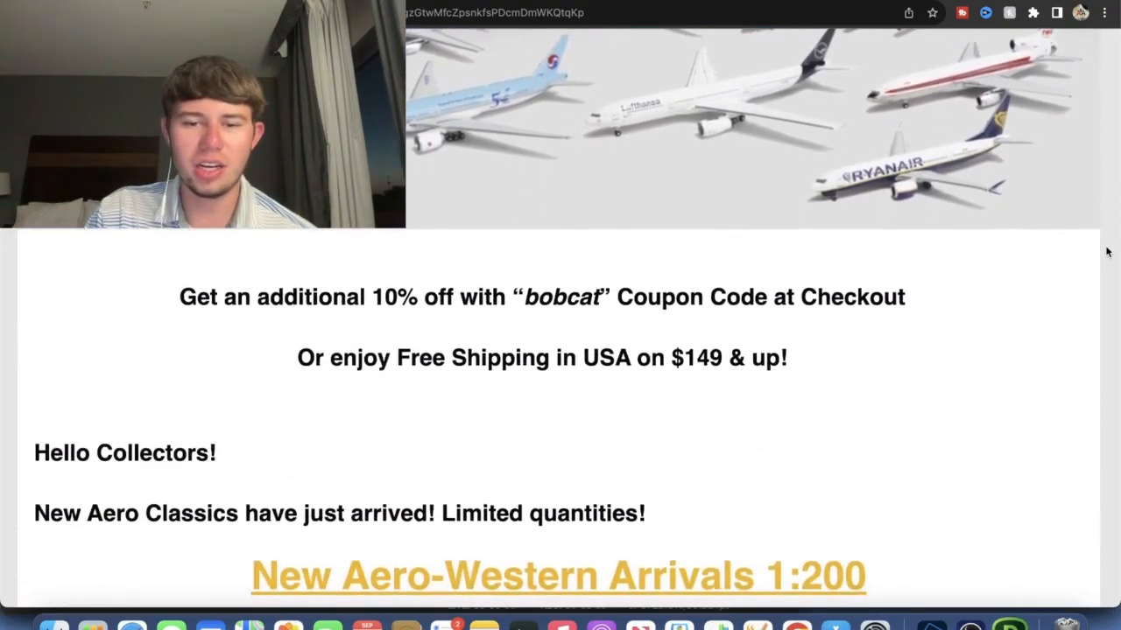
pyautogui.scroll(-3)
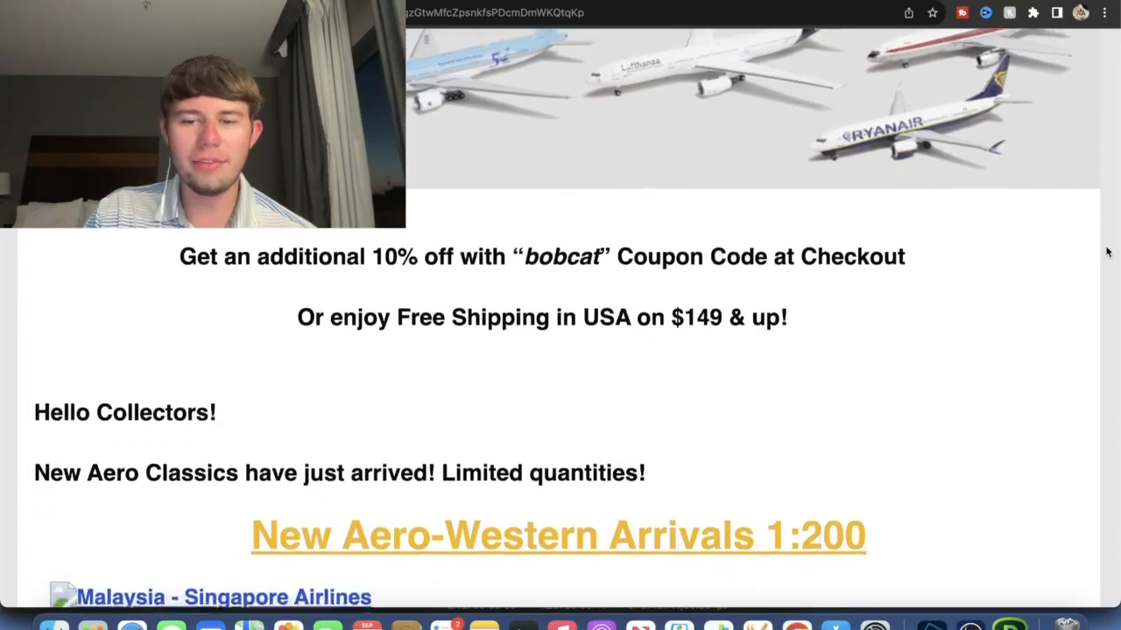
pyautogui.scroll(-3)
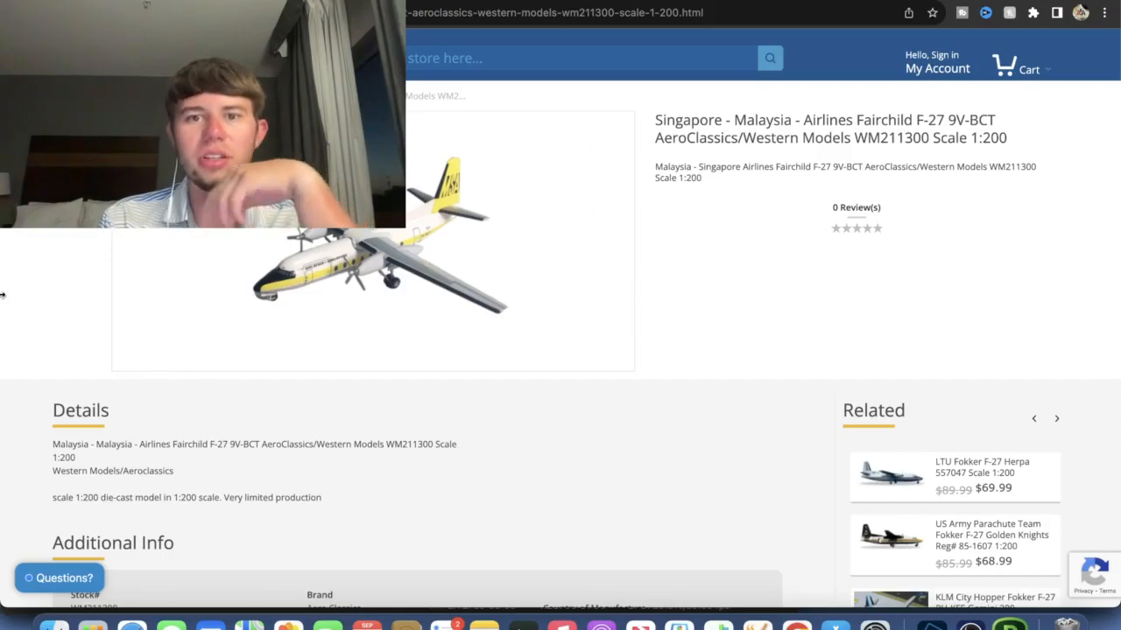
# - Leave the Fairchild F-27 product page and return to the Gmail newsletter tab
pyautogui.click(1056, 417)
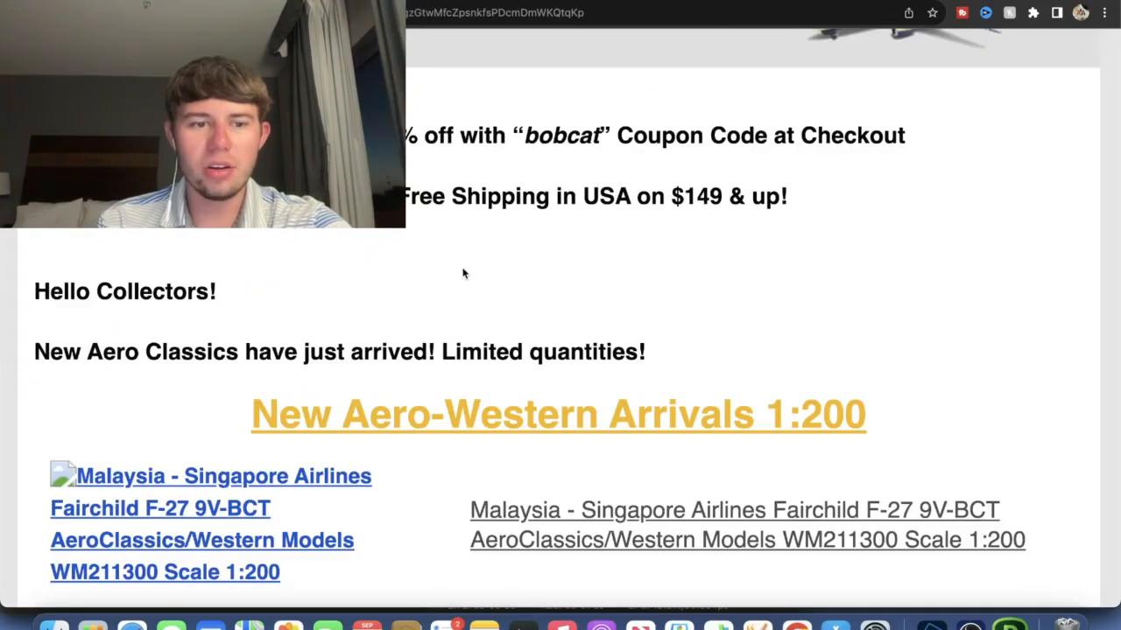
# - Reach the 1:400 section and follow the jetBlue Airbus A321 link to its product page
pyautogui.scroll(-3)
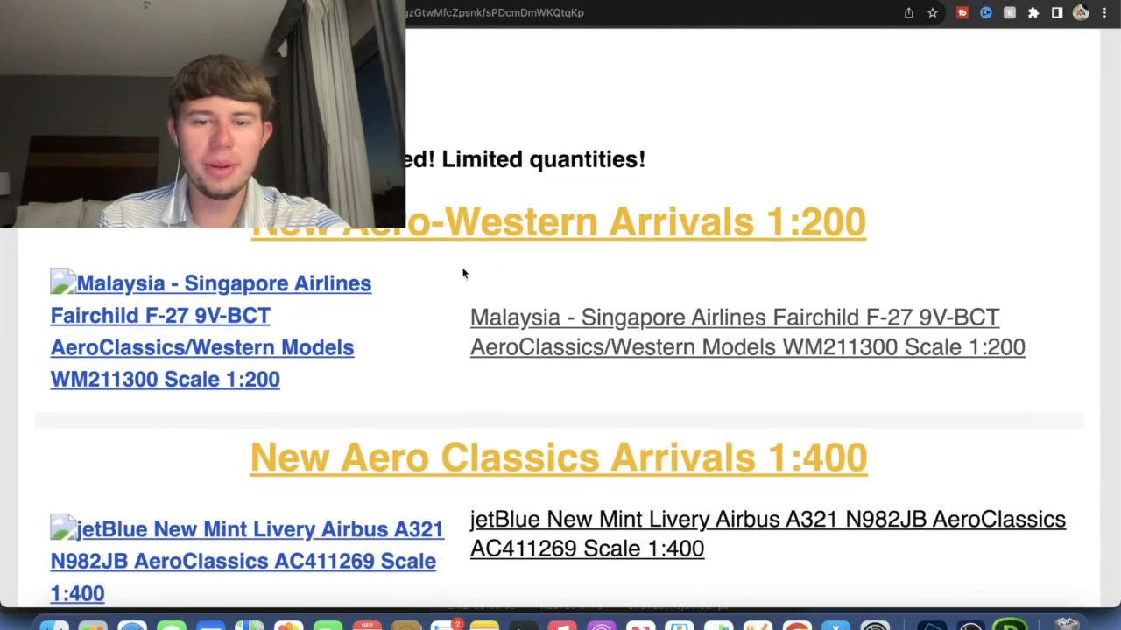
pyautogui.moveTo(644, 519)
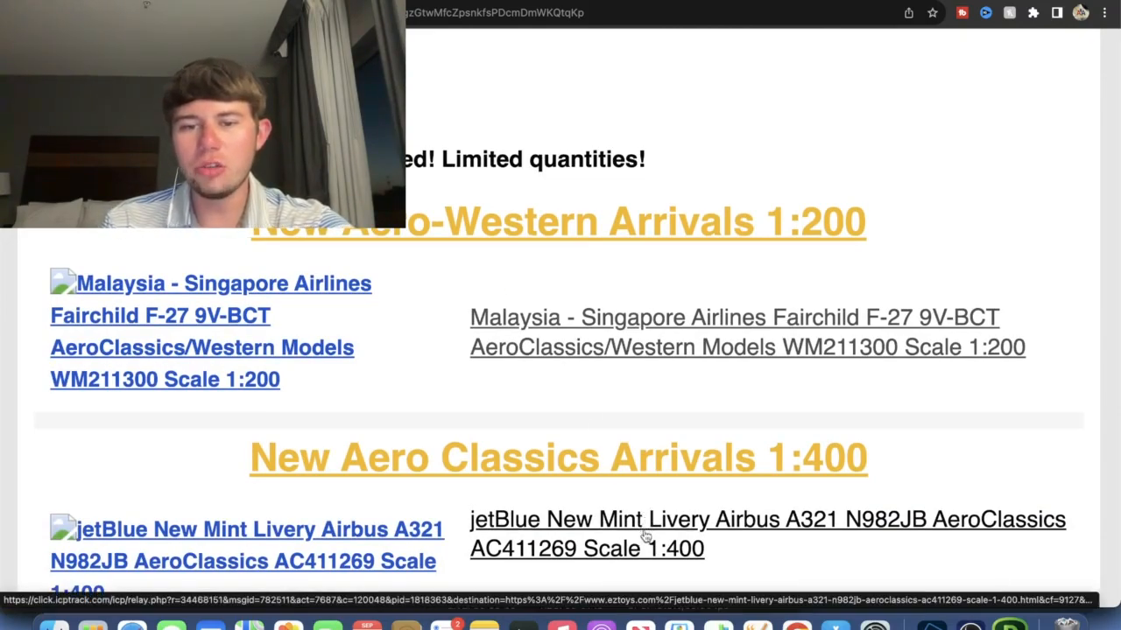
pyautogui.click(766, 519)
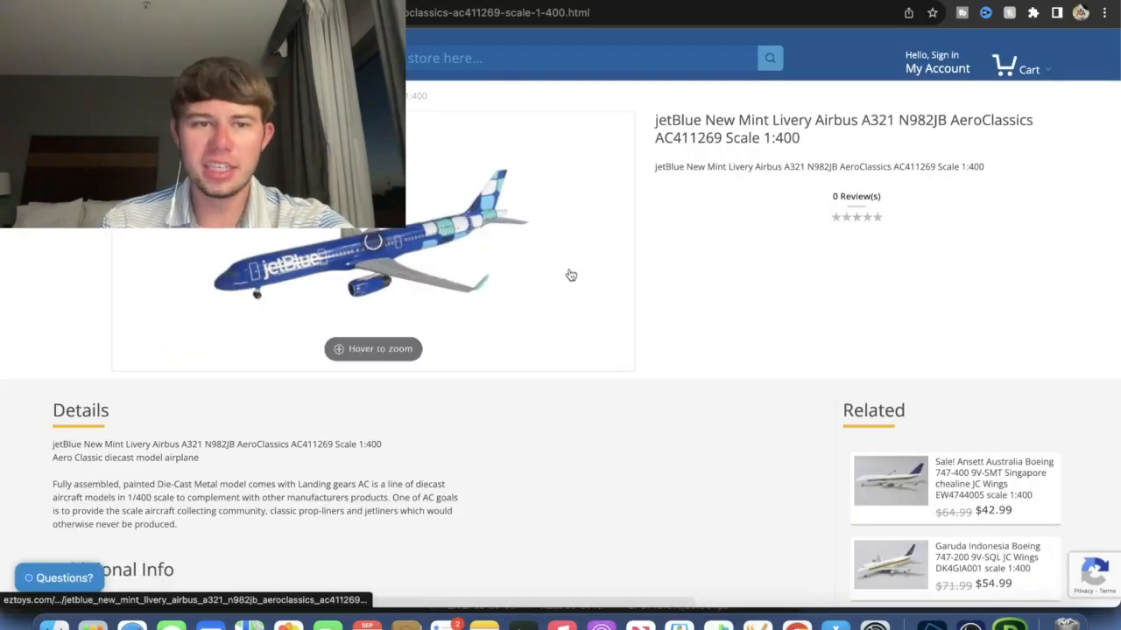
pyautogui.moveTo(731, 284)
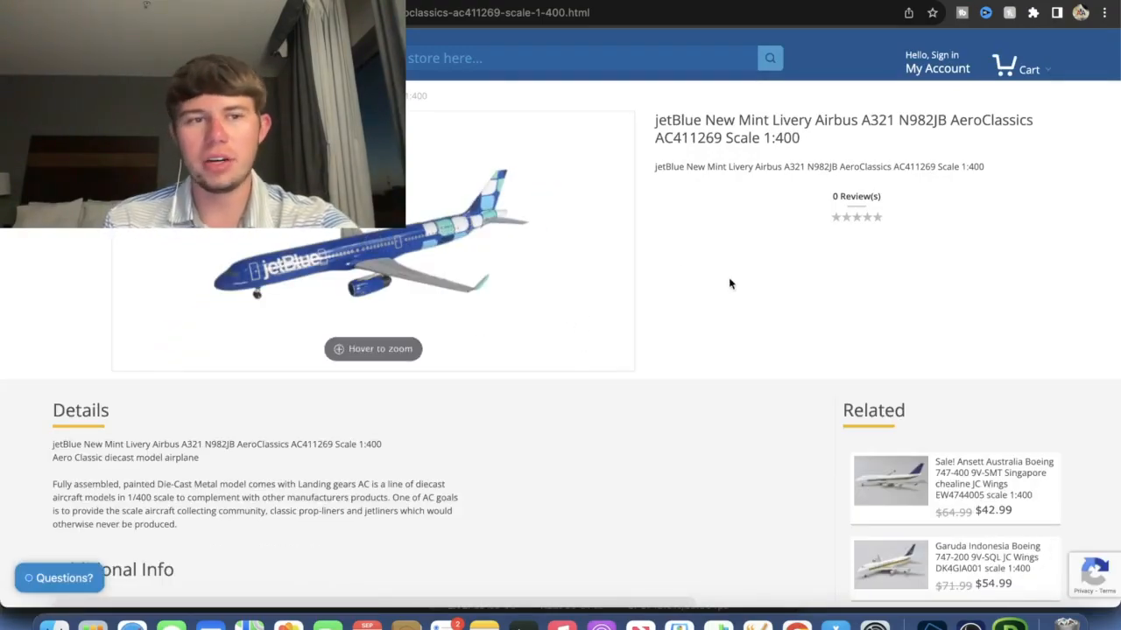
pyautogui.moveTo(692, 262)
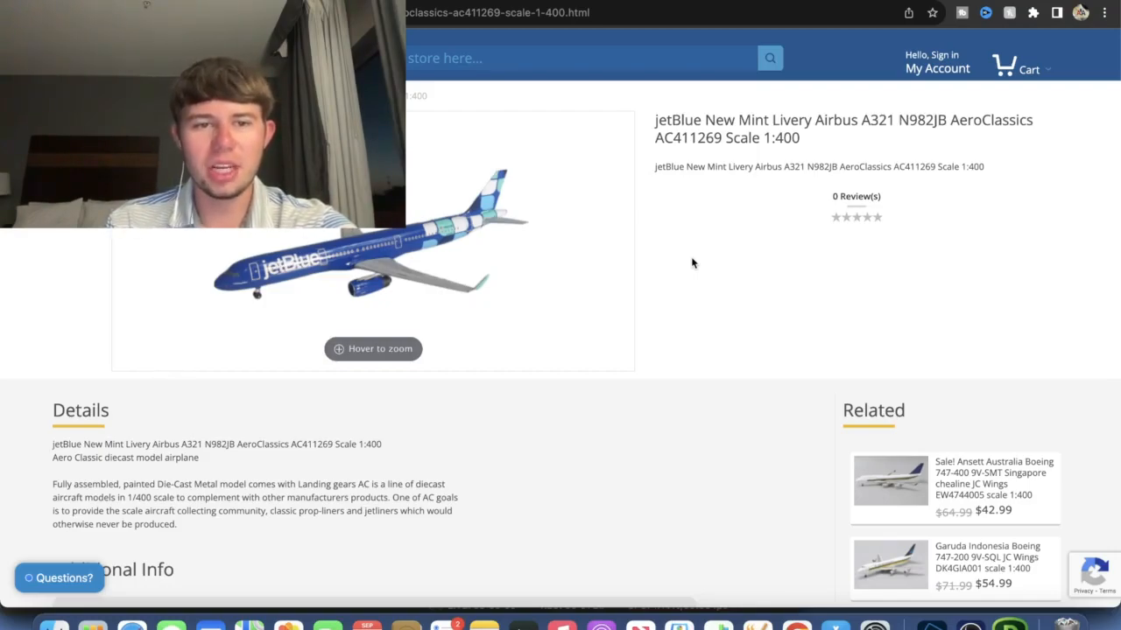
pyautogui.moveTo(577, 119)
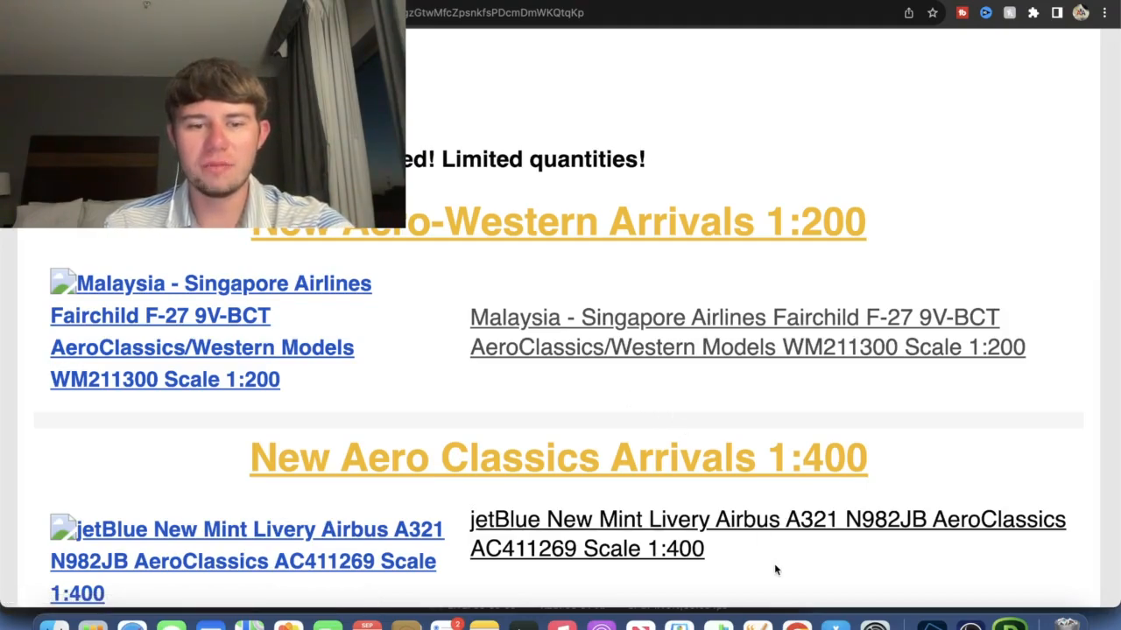
# - Scroll past the Scoot A321neo listings down to the Canada 3000 Airbus A320 model
pyautogui.scroll(-3)
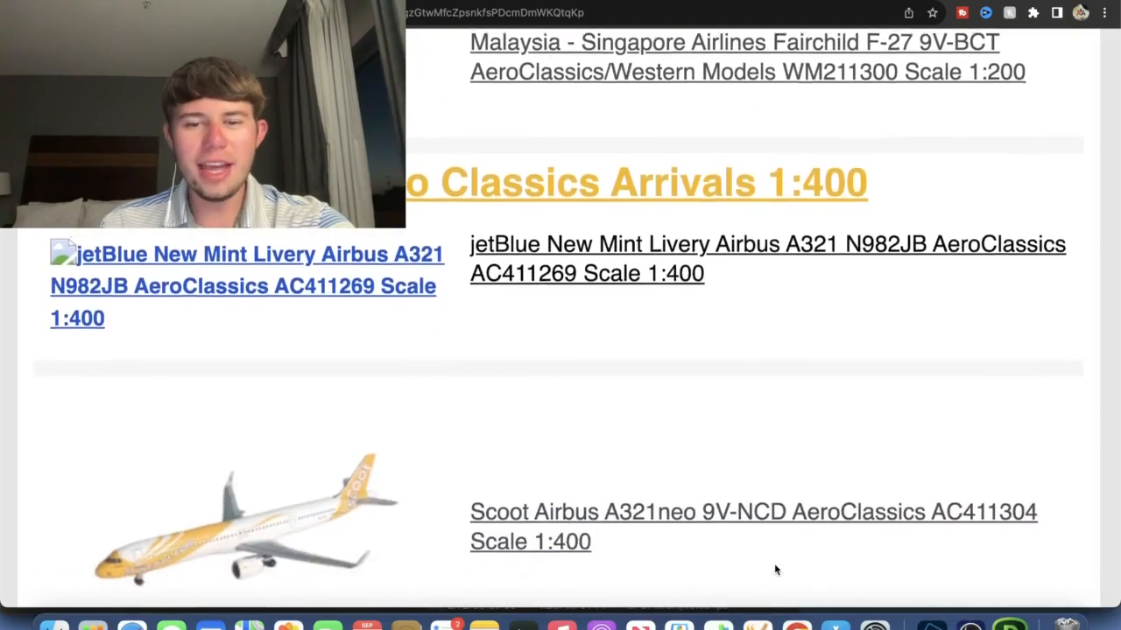
pyautogui.scroll(-3)
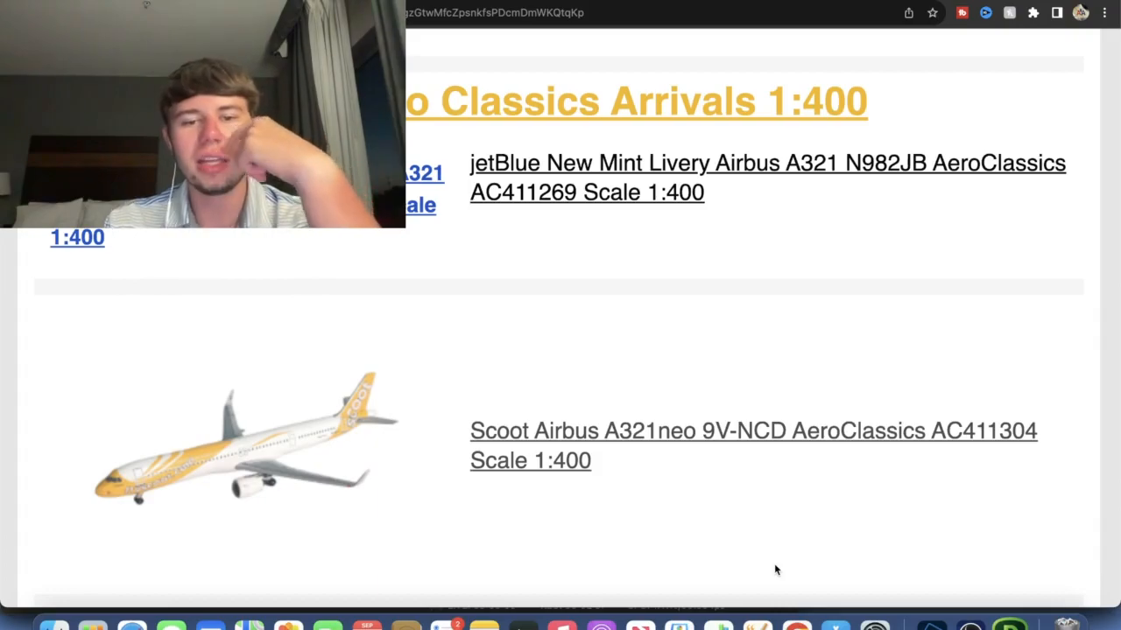
pyautogui.scroll(-3)
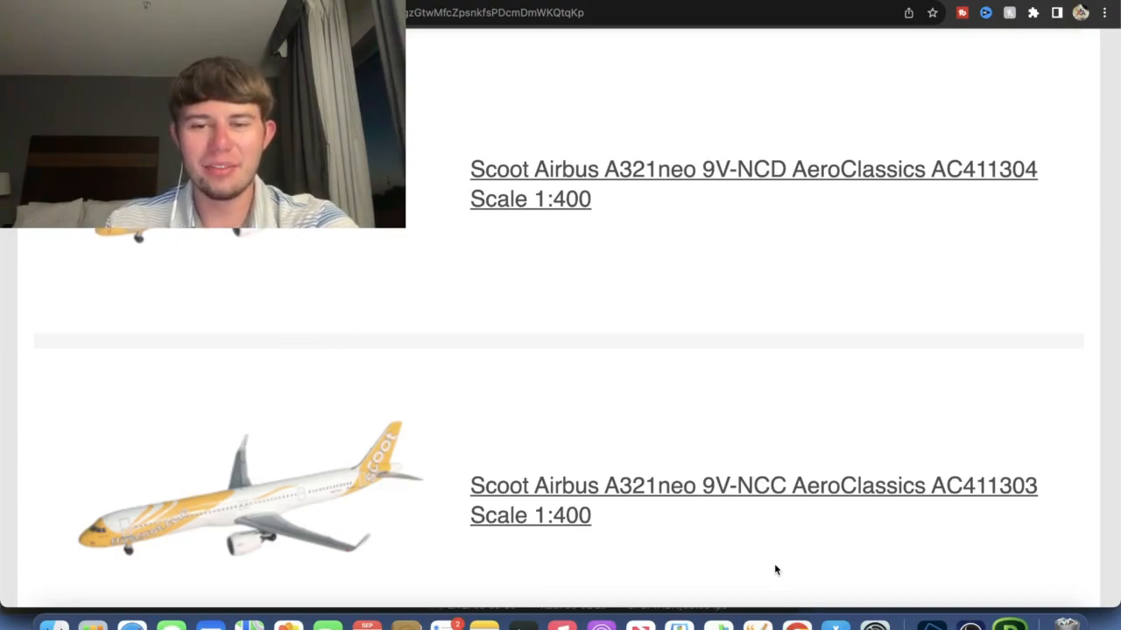
pyautogui.scroll(-3)
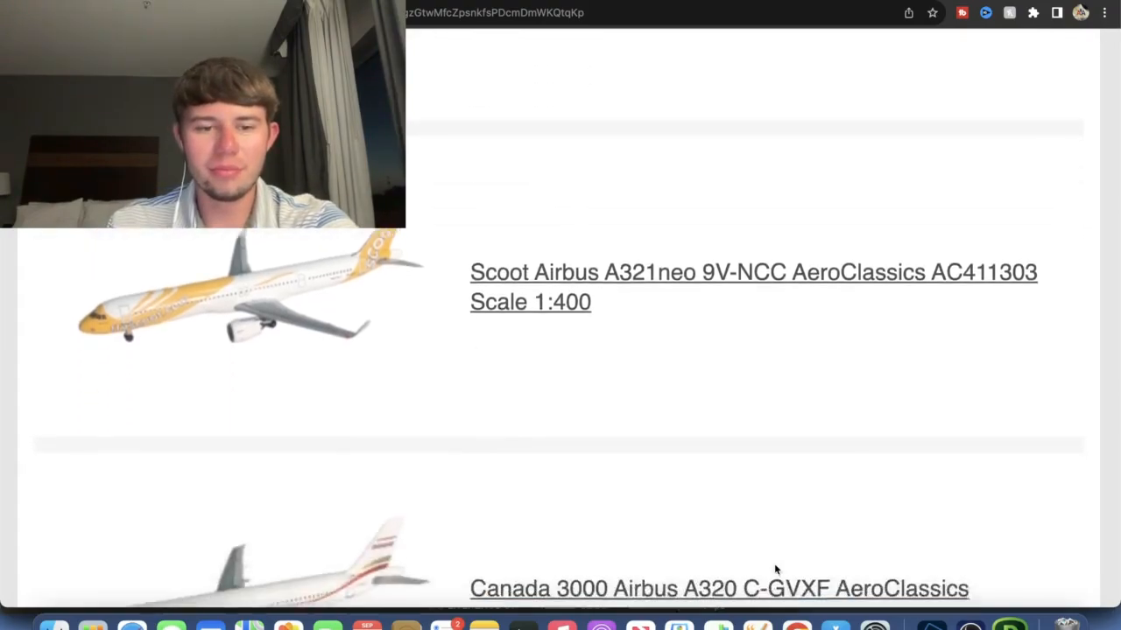
pyautogui.scroll(-3)
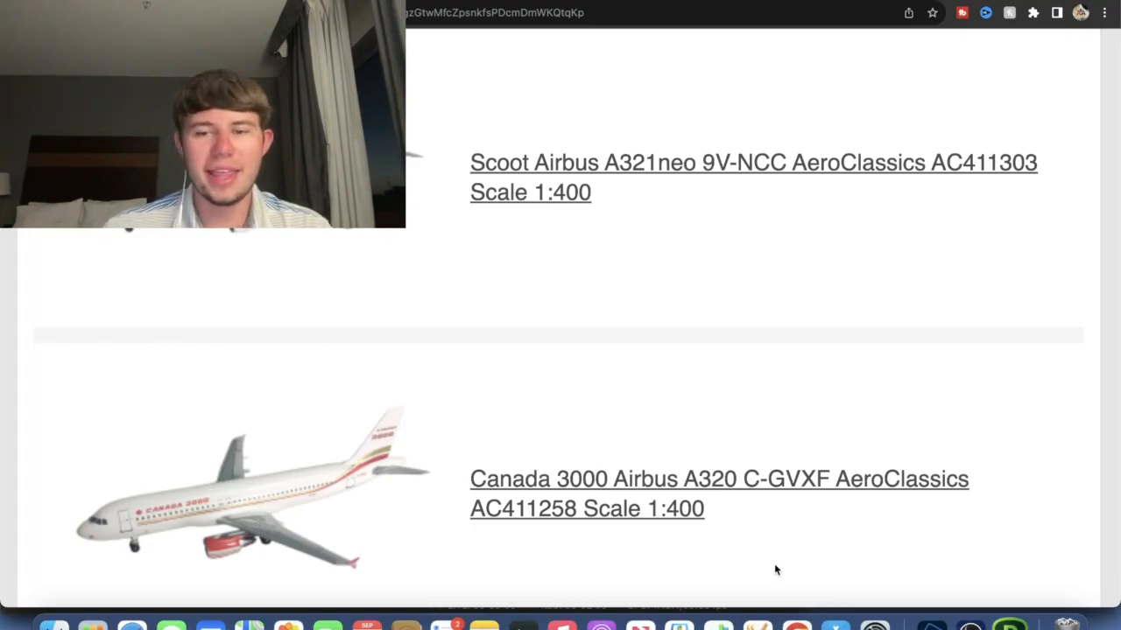
# - Scroll past the Canada 3000 and Monarch A320 listings to the Simplifly Deccan Airbus A320 VR-ADU
pyautogui.scroll(-3)
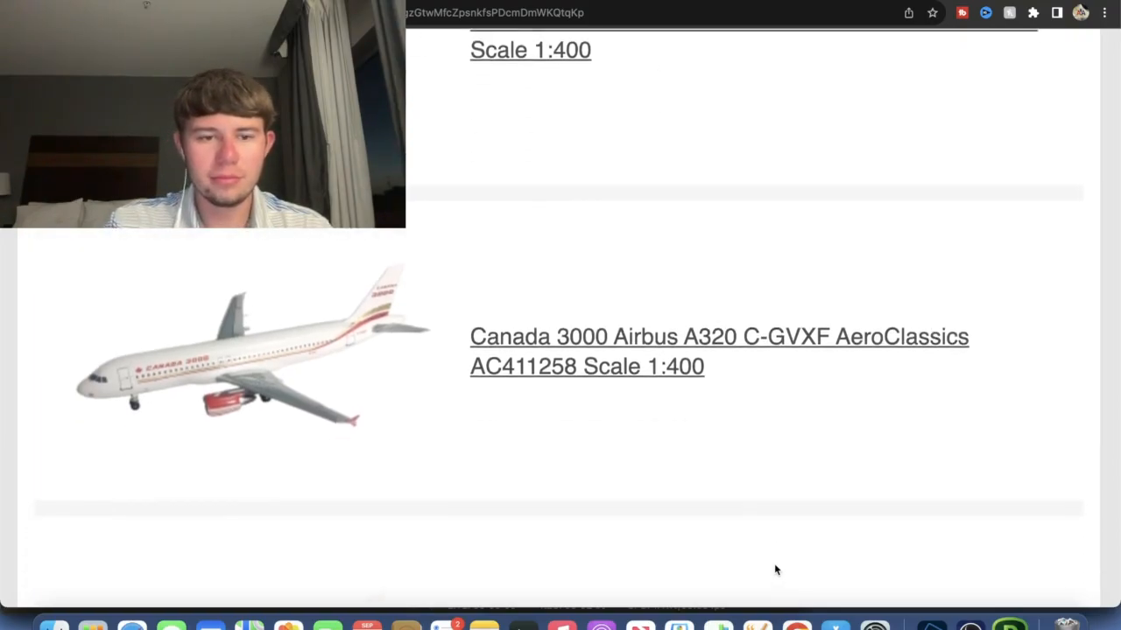
pyautogui.scroll(-3)
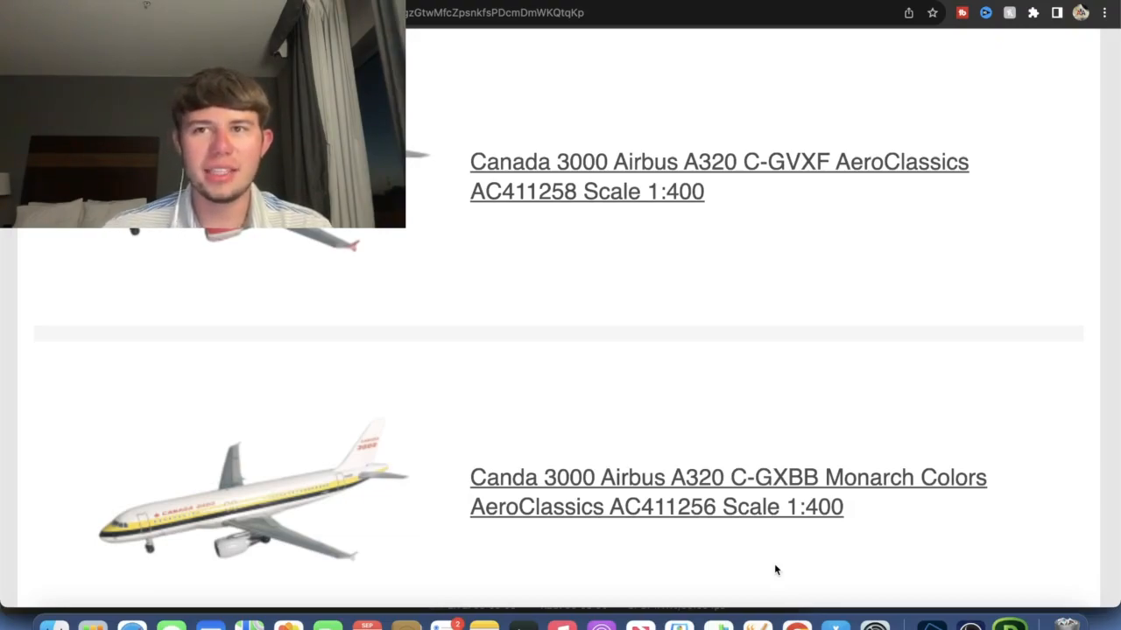
pyautogui.scroll(-3)
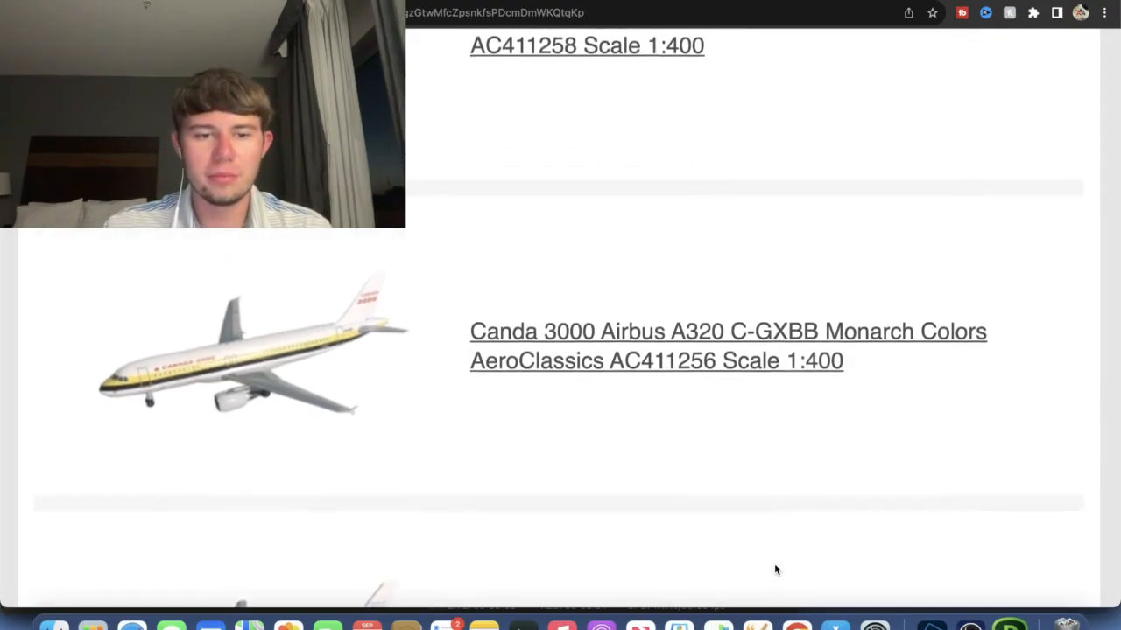
pyautogui.scroll(-3)
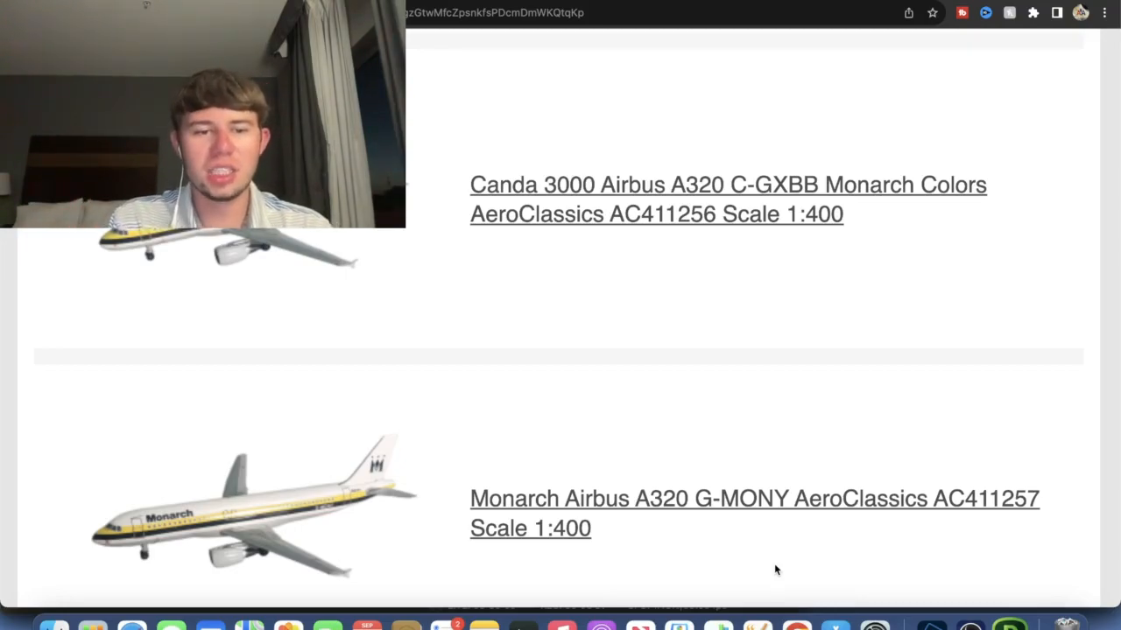
pyautogui.scroll(-3)
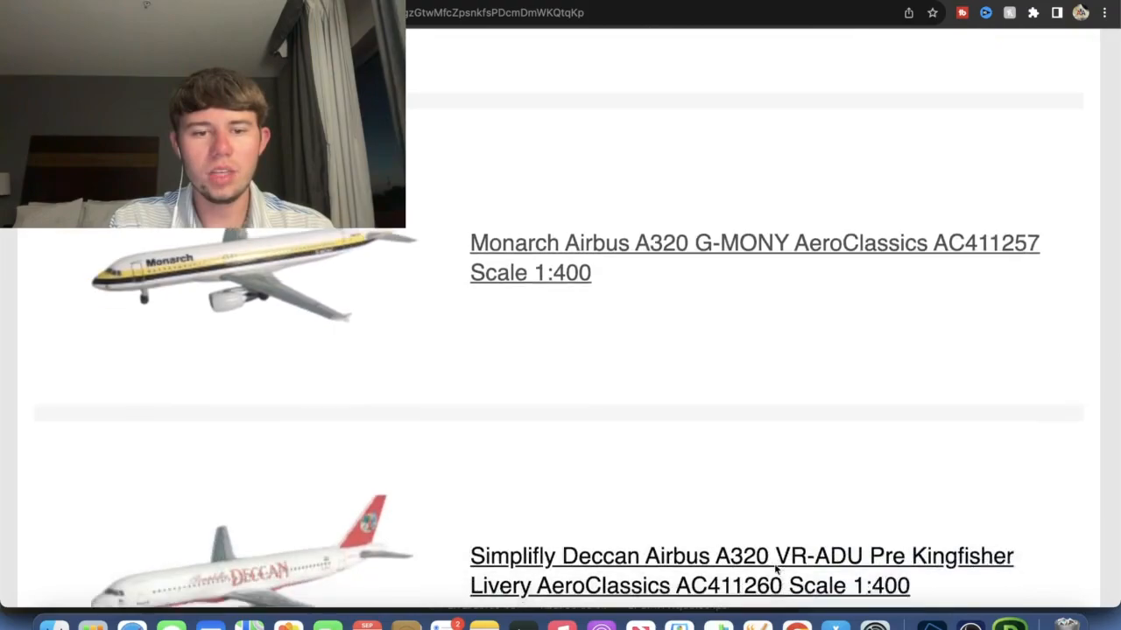
pyautogui.scroll(-3)
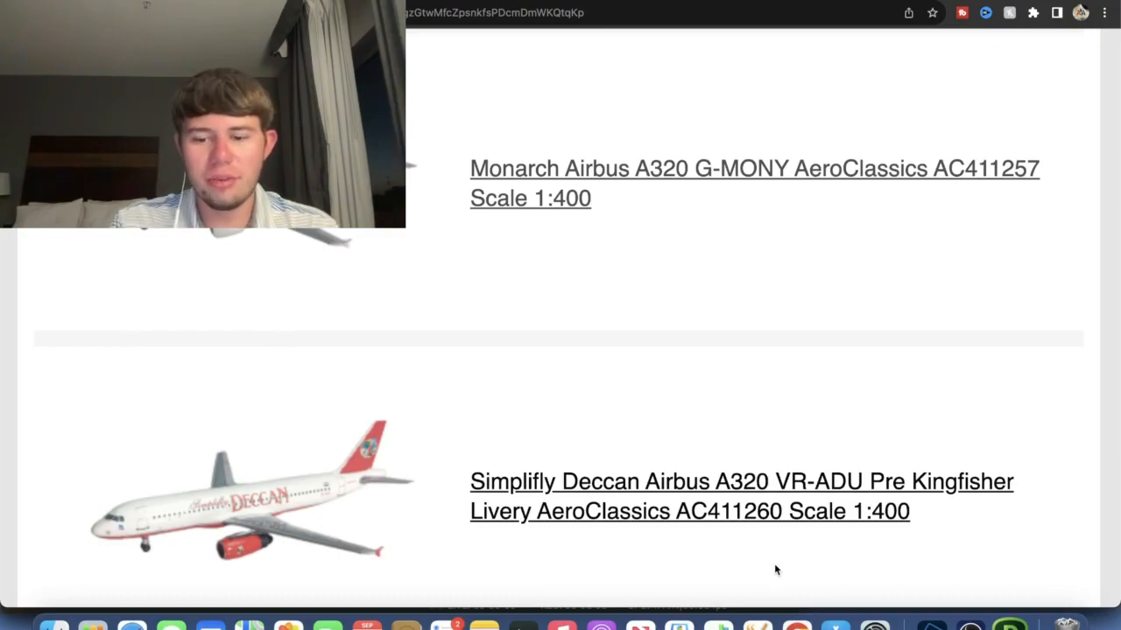
pyautogui.scroll(-3)
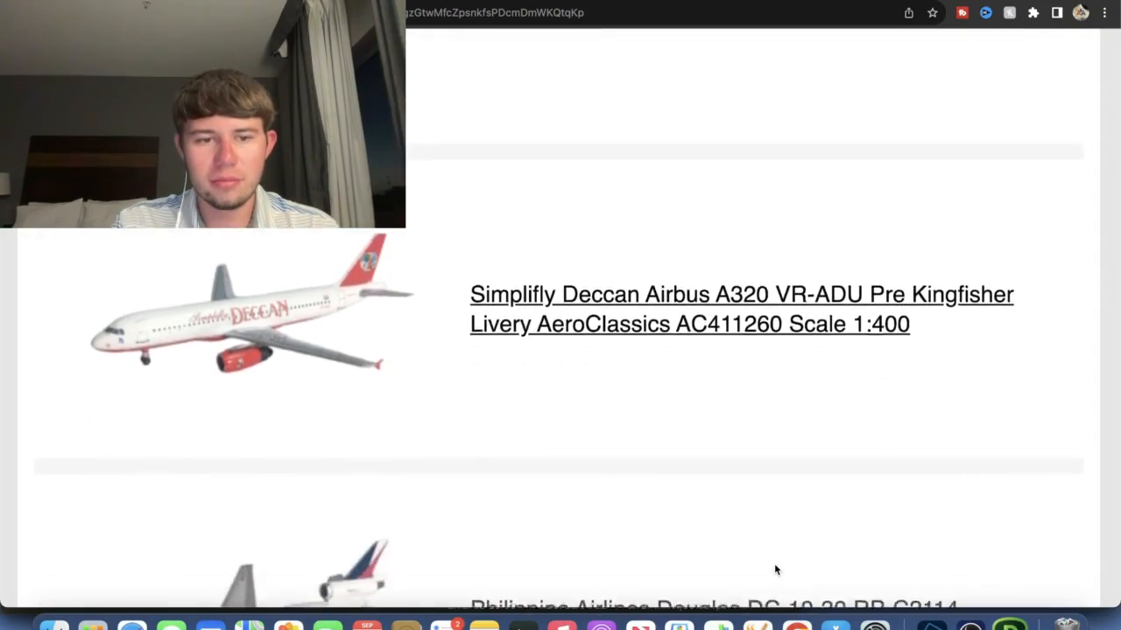
# - Scroll past the Philippine Airlines DC-10-30 listings to the footer, then back to the jetBlue and Scoot listings
pyautogui.scroll(-3)
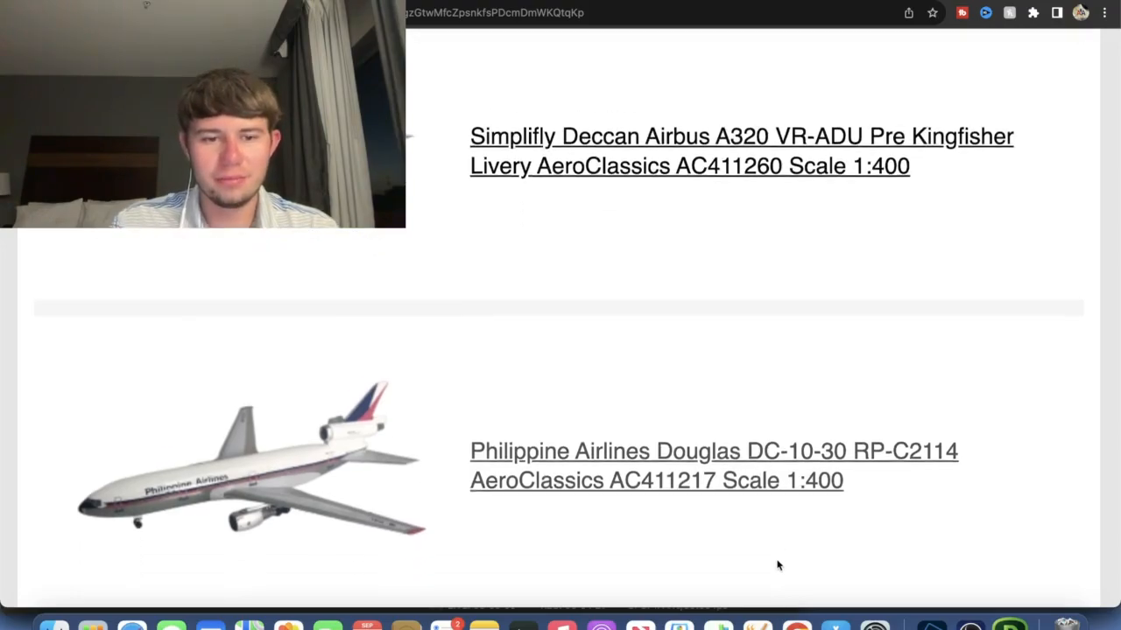
pyautogui.scroll(-3)
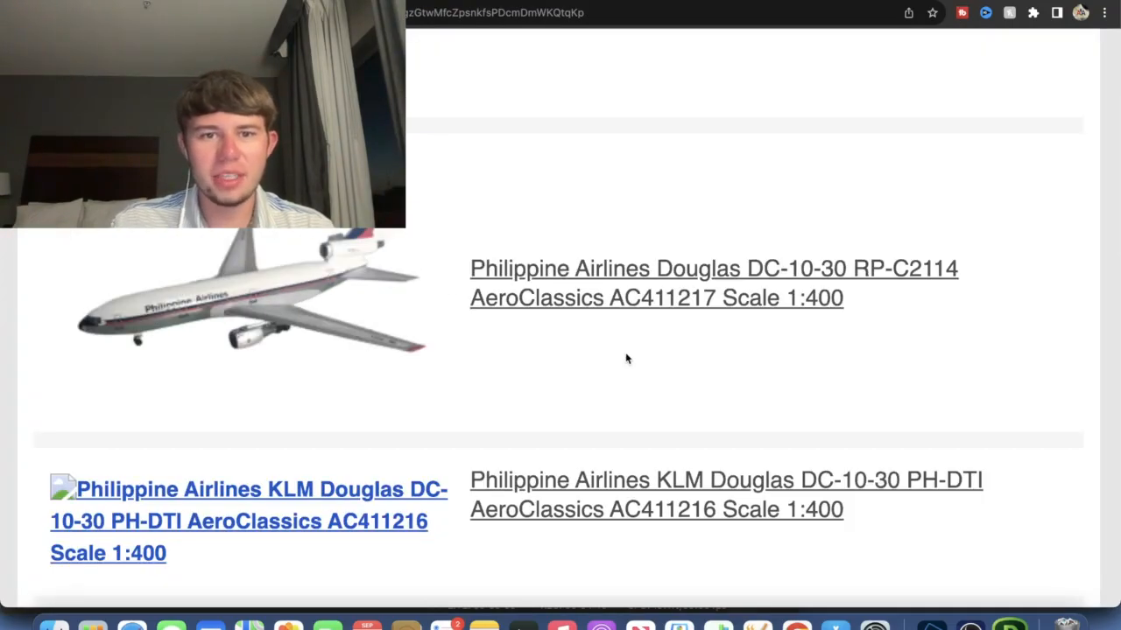
pyautogui.scroll(-3)
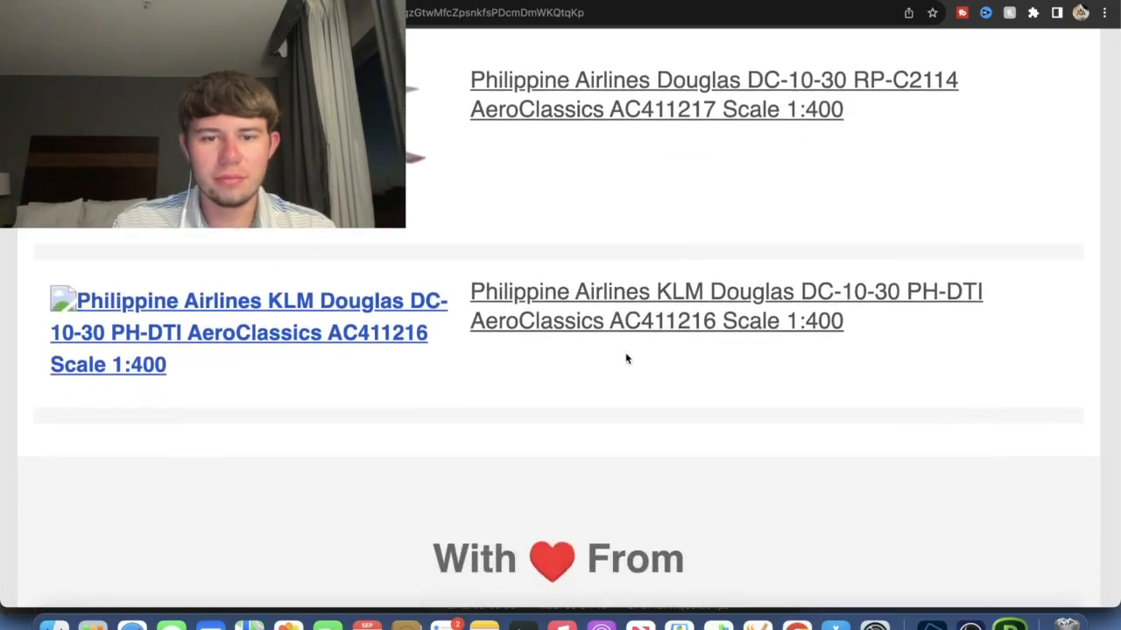
pyautogui.scroll(-3)
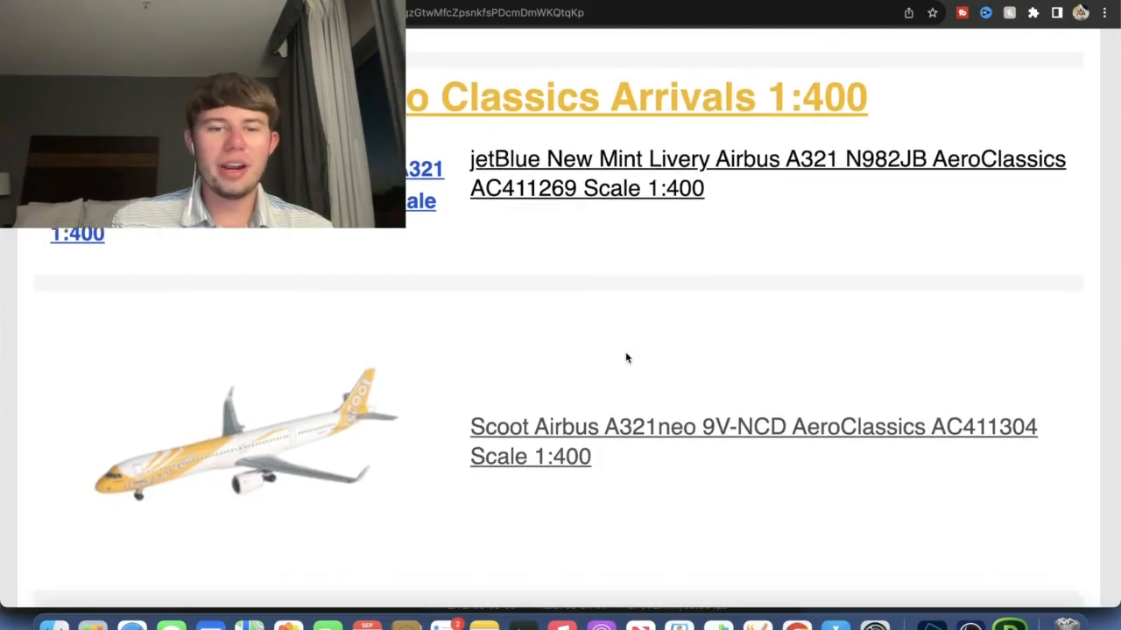
# - Scroll down through the Scoot, Canada 3000, Monarch and Simplifly Deccan listings toward Philippine Airlines
pyautogui.scroll(-3)
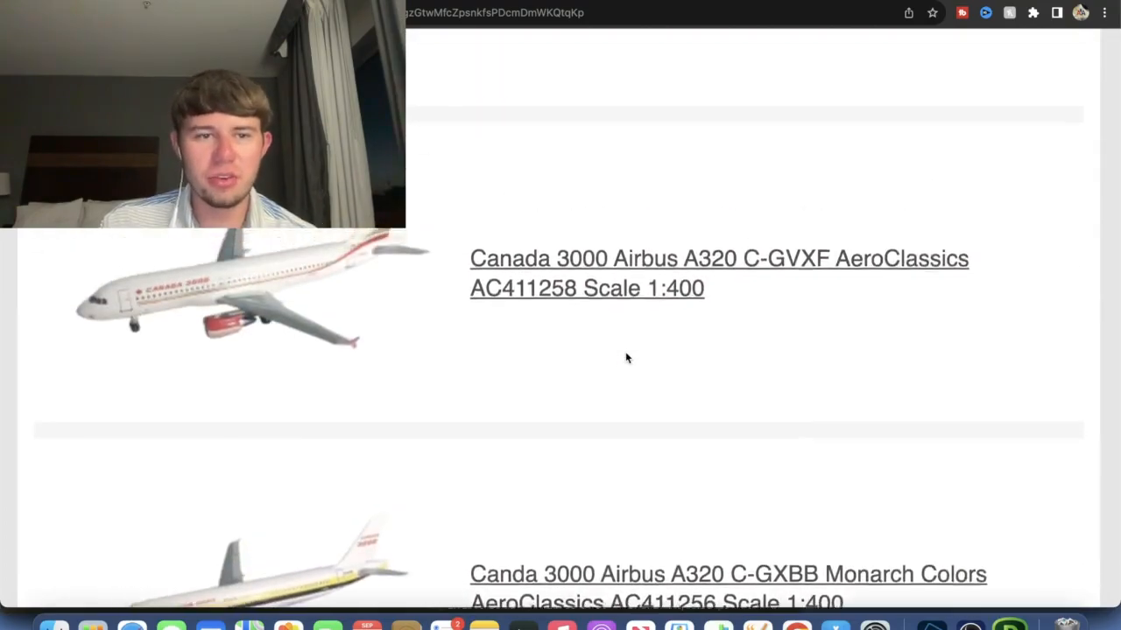
pyautogui.scroll(-3)
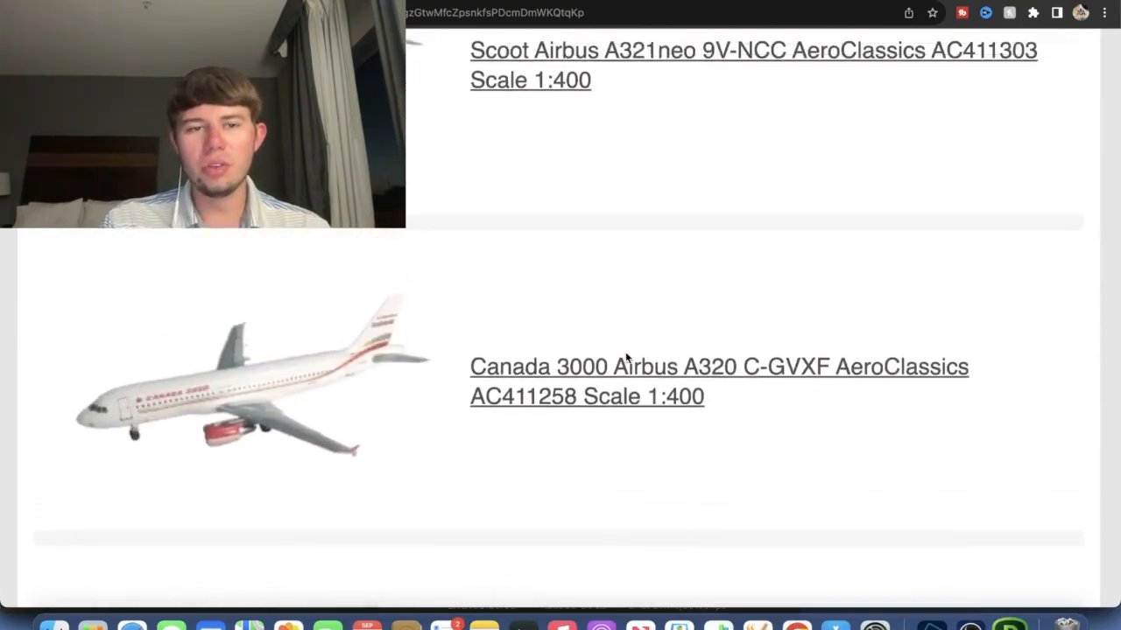
pyautogui.scroll(-3)
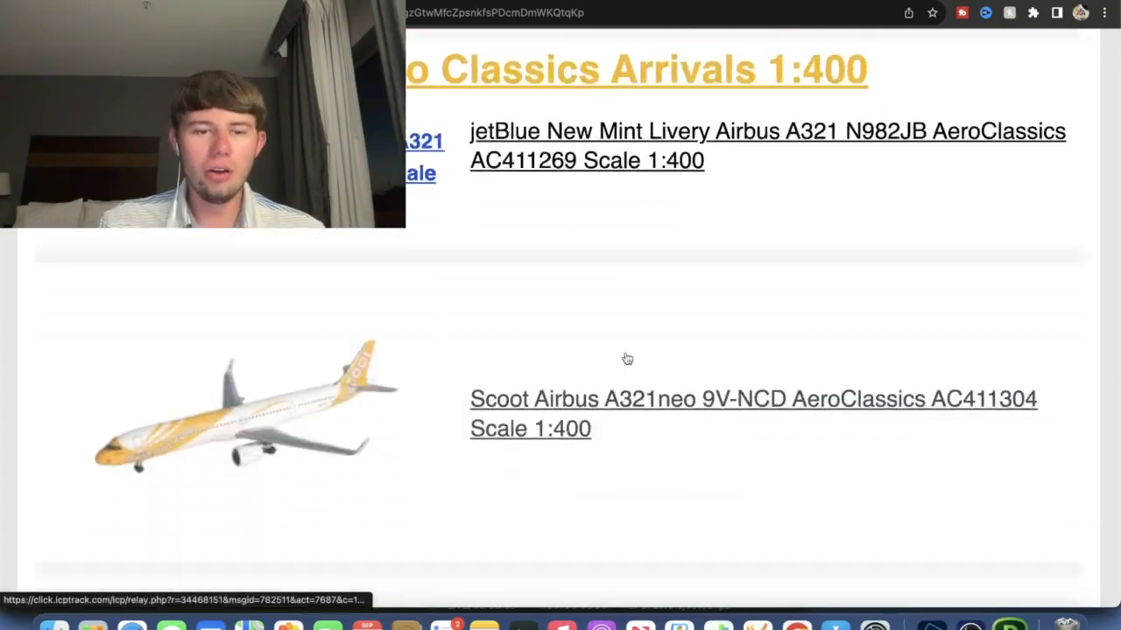
pyautogui.scroll(-3)
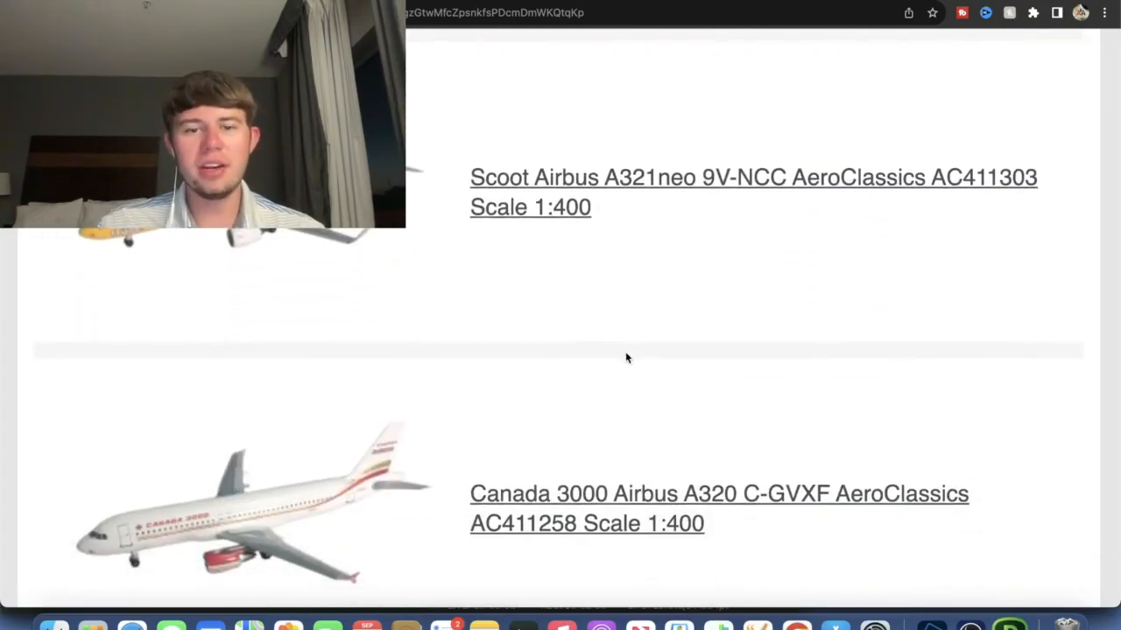
pyautogui.scroll(-3)
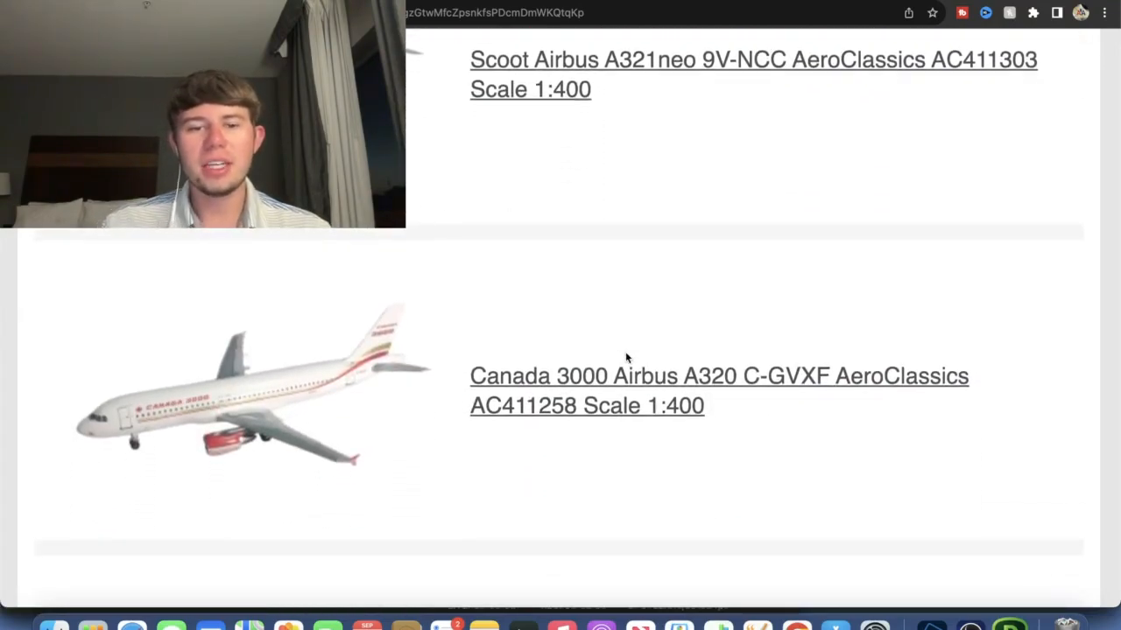
pyautogui.scroll(-3)
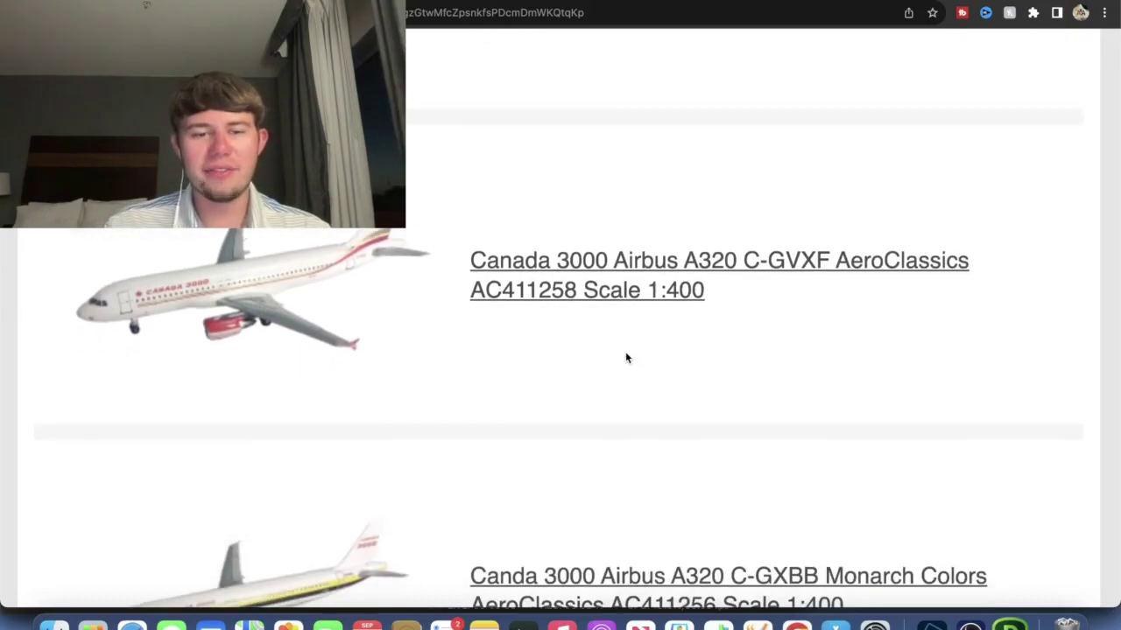
pyautogui.scroll(-3)
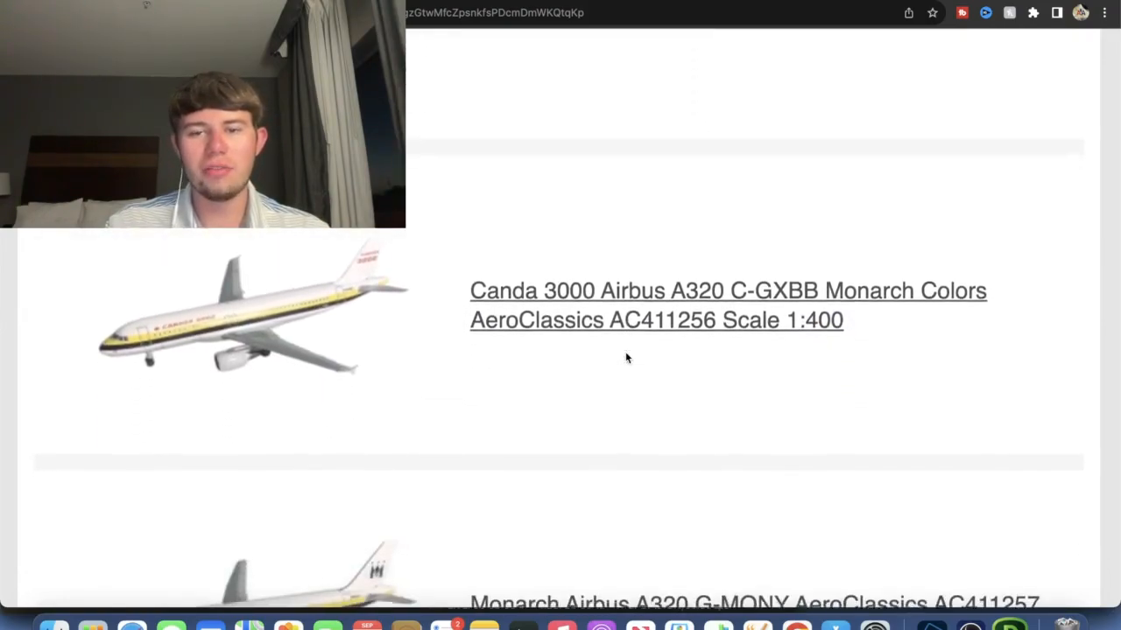
# - Scroll back and forth to settle on the Canda 3000 Airbus A320 C-GXBB Monarch Colors listing
pyautogui.scroll(3)
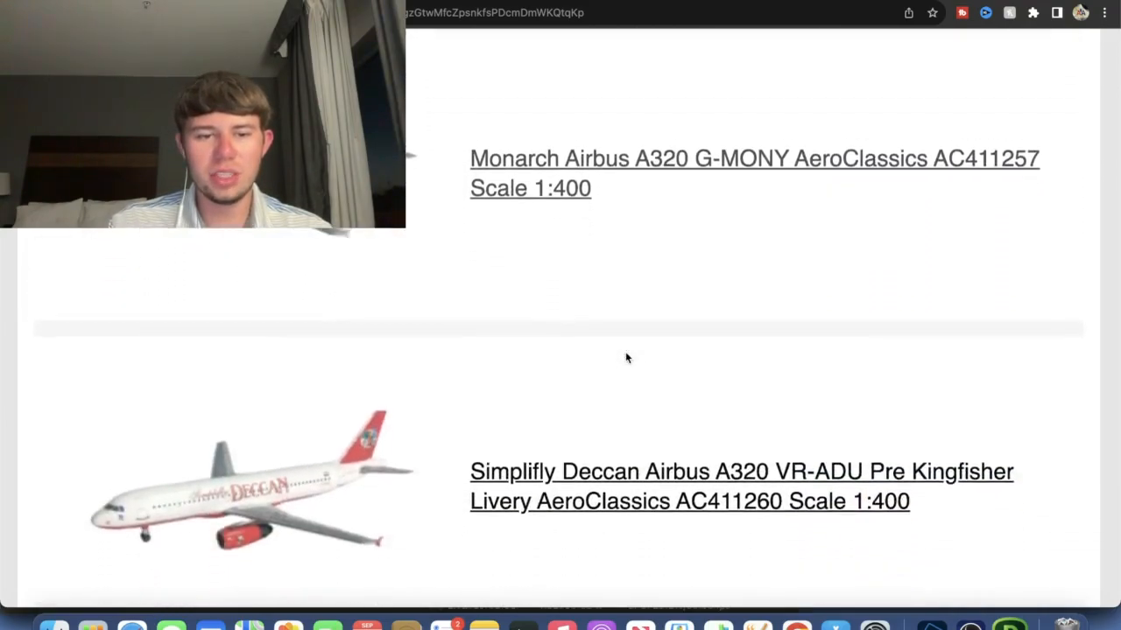
pyautogui.scroll(-3)
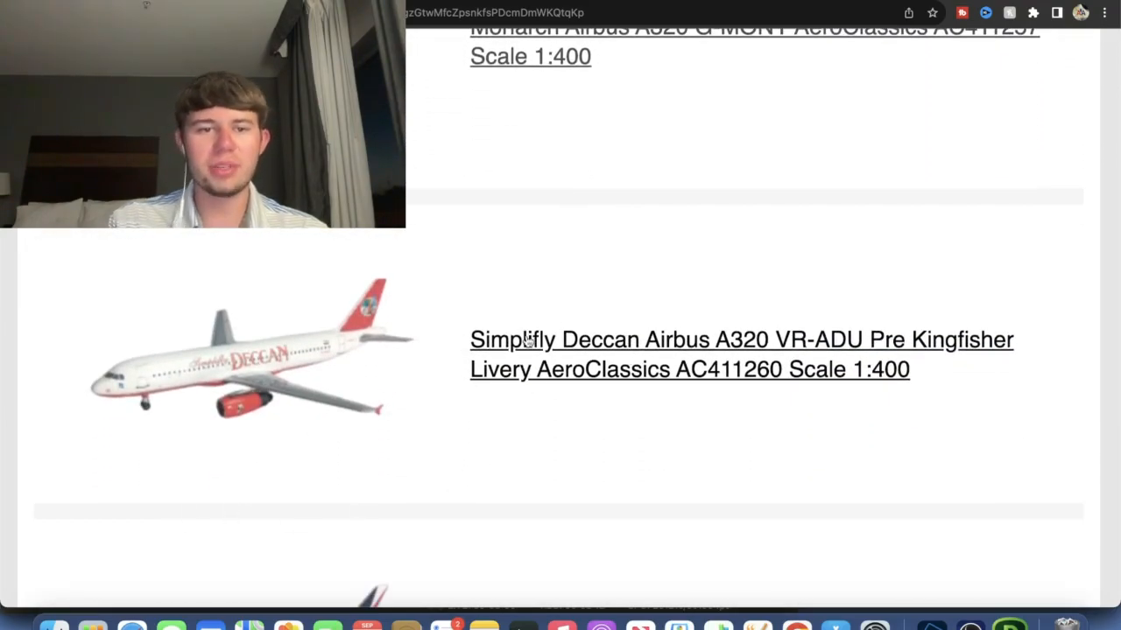
pyautogui.scroll(-3)
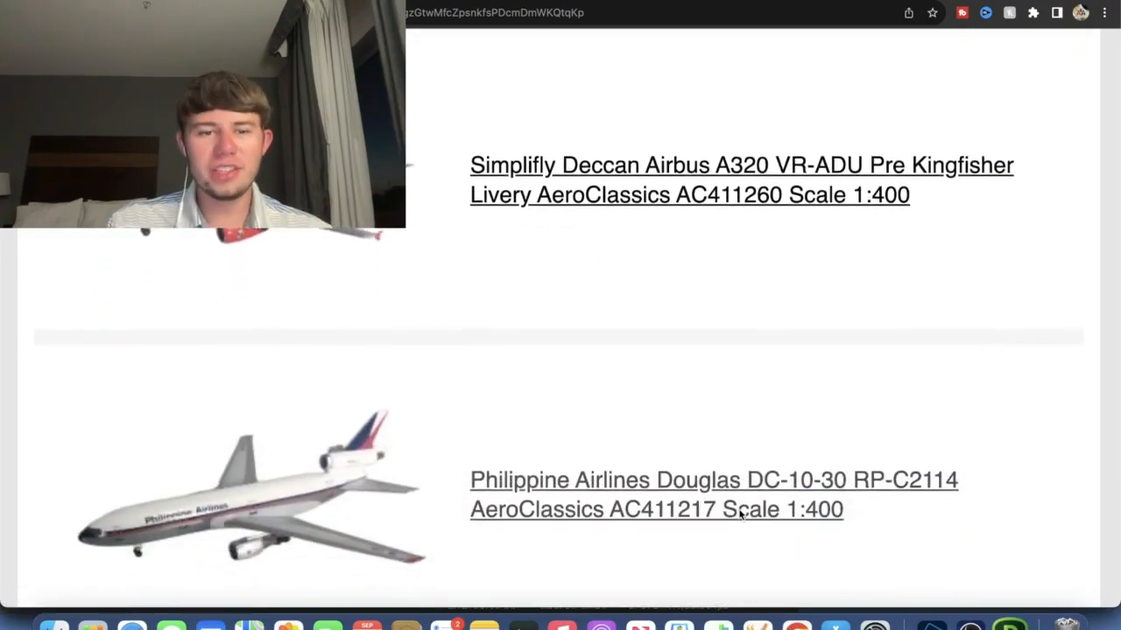
pyautogui.scroll(3)
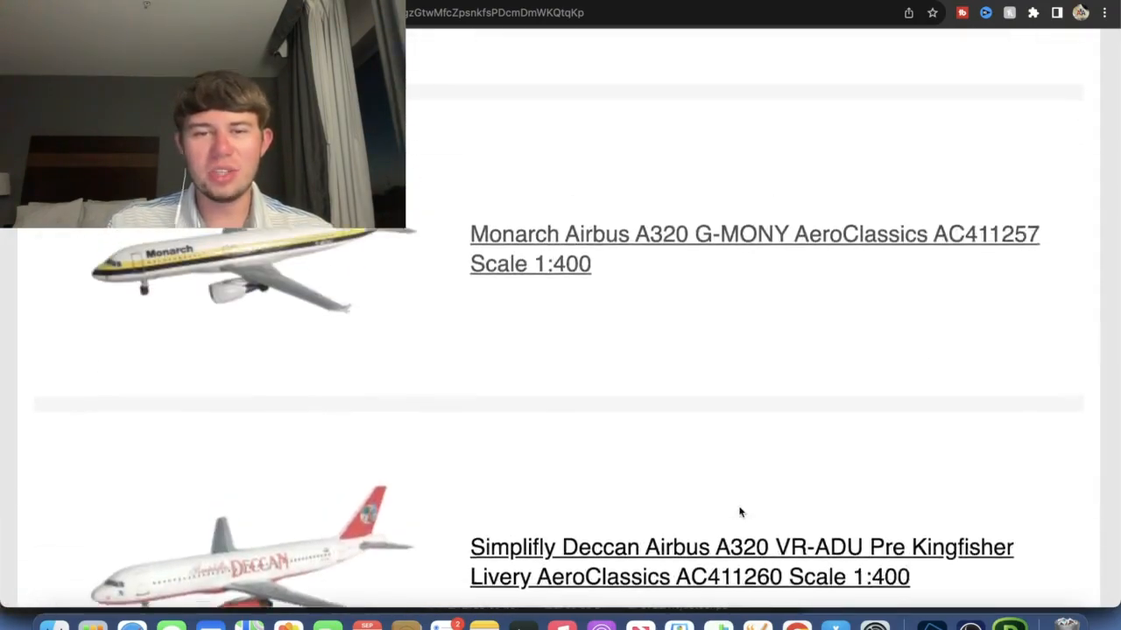
pyautogui.scroll(3)
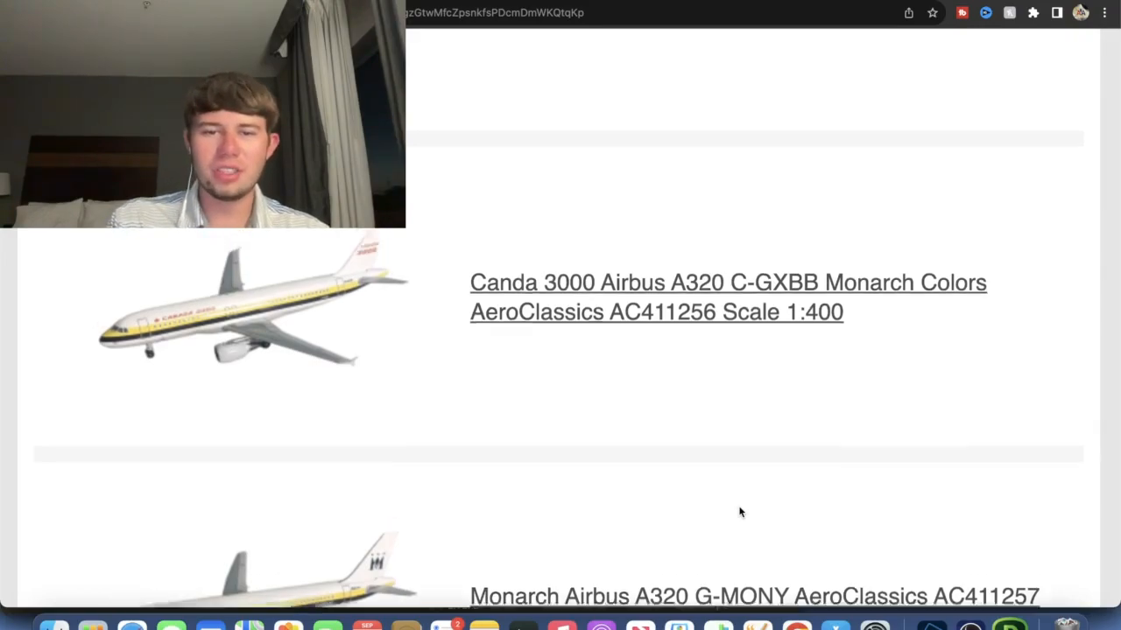
# - From the New Aero Classics Arrivals 1:400 heading, scroll down to the Scoot Airbus A321neo 9V-NCC listing
pyautogui.scroll(-3)
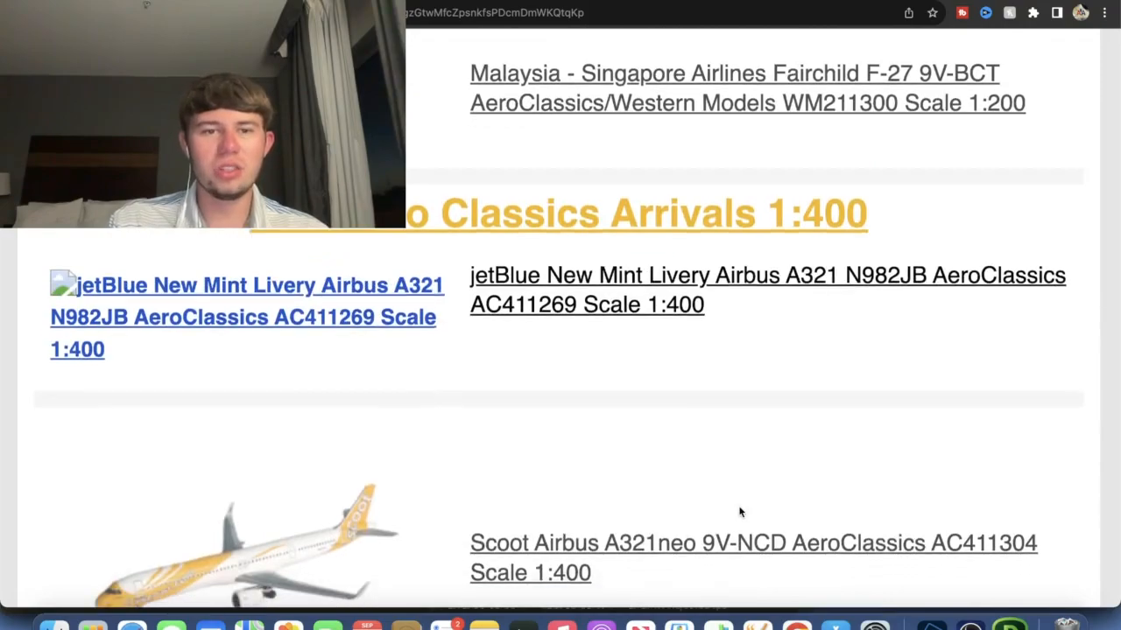
pyautogui.scroll(-3)
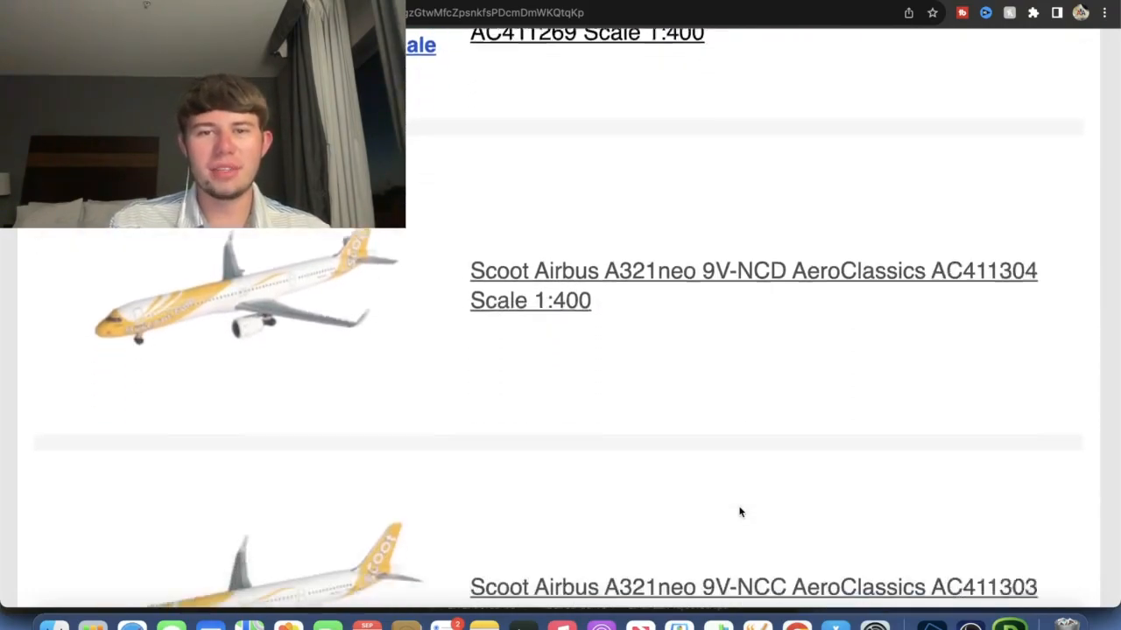
pyautogui.scroll(-3)
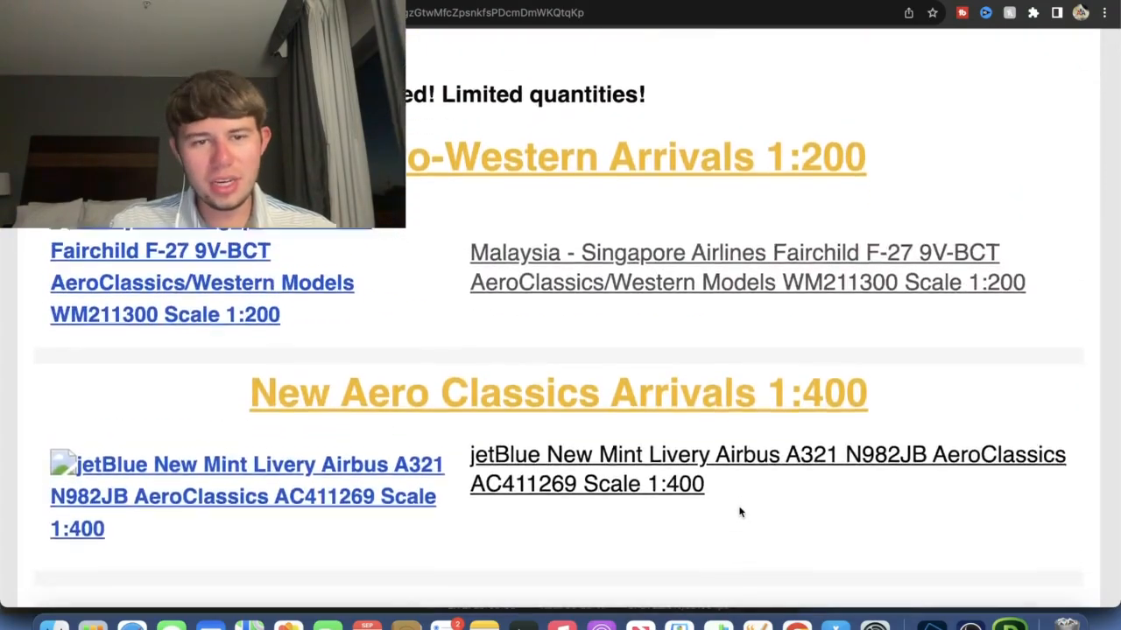
pyautogui.scroll(-3)
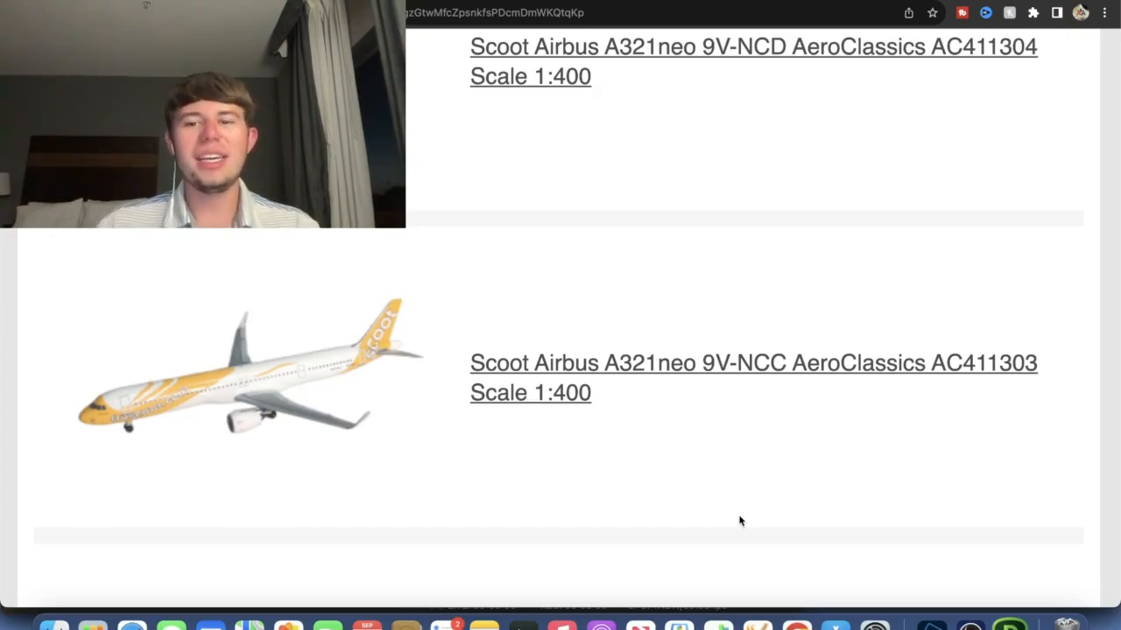
pyautogui.moveTo(1024, 560)
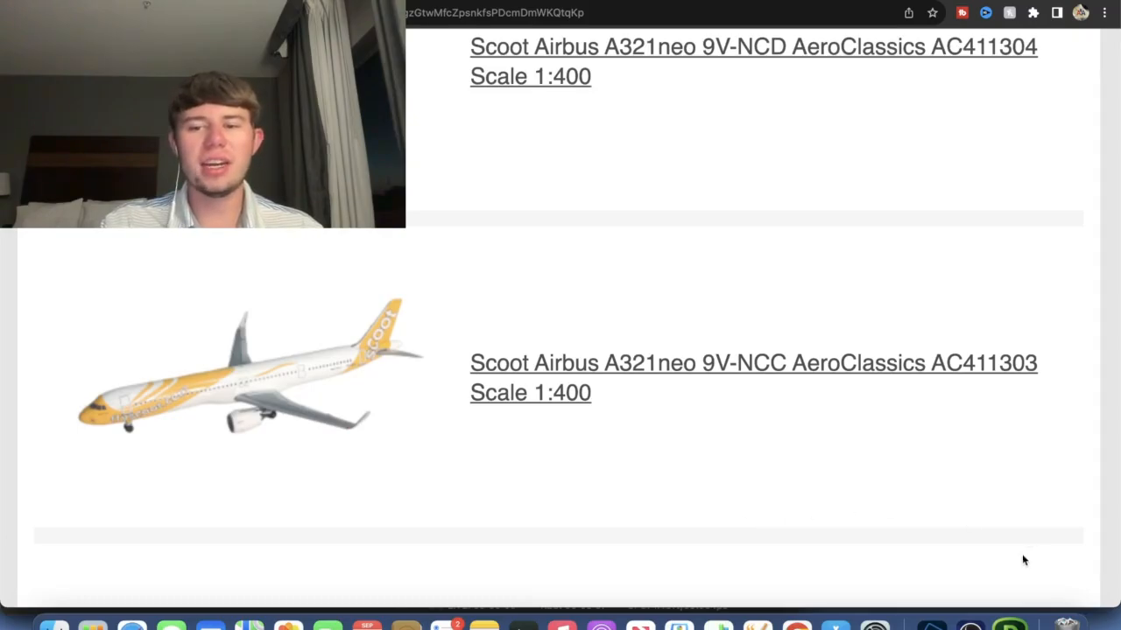